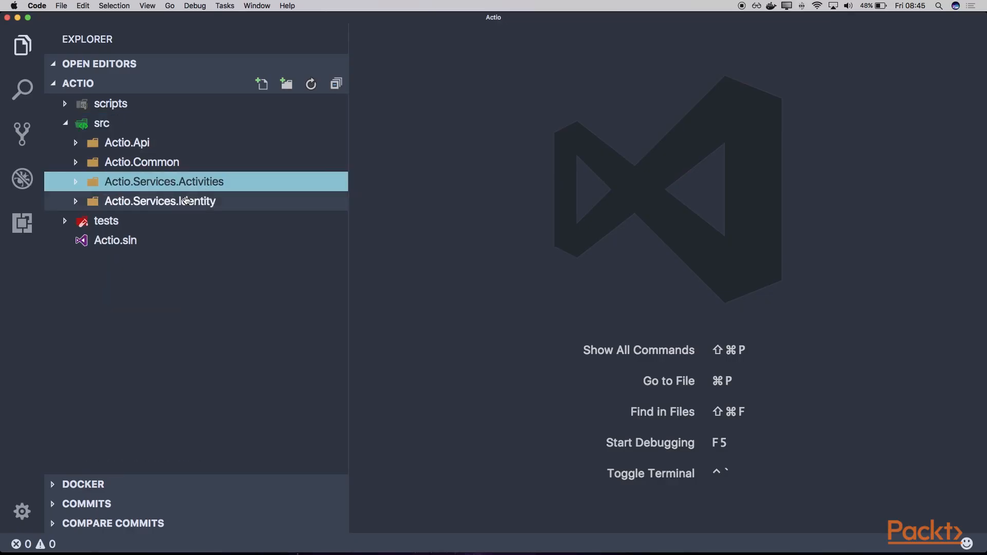
Step: Create a User.cs file in the Identity service's Domain/Models folder via the Explorer
{"action": "left_click", "coordinate": [160, 201]}
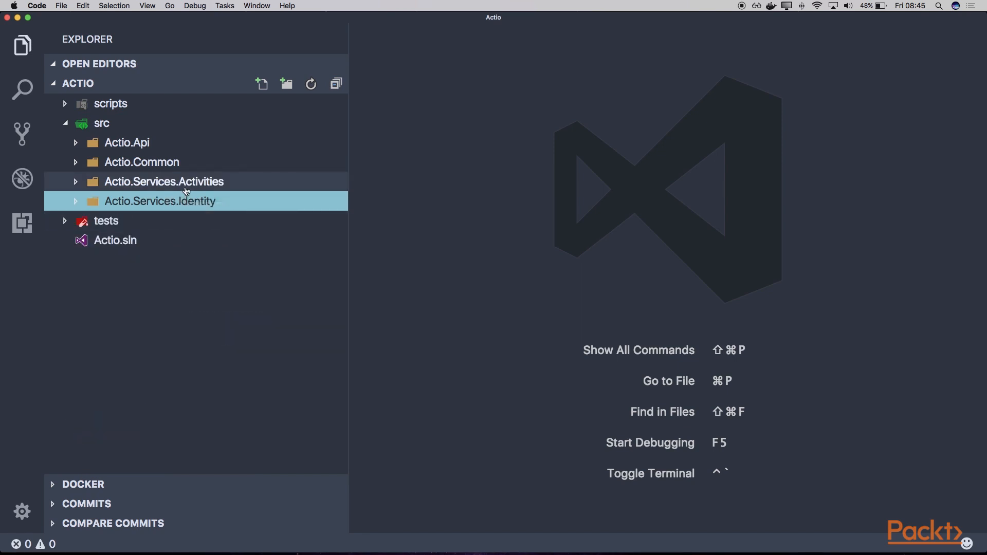
{"action": "right_click", "coordinate": [161, 200]}
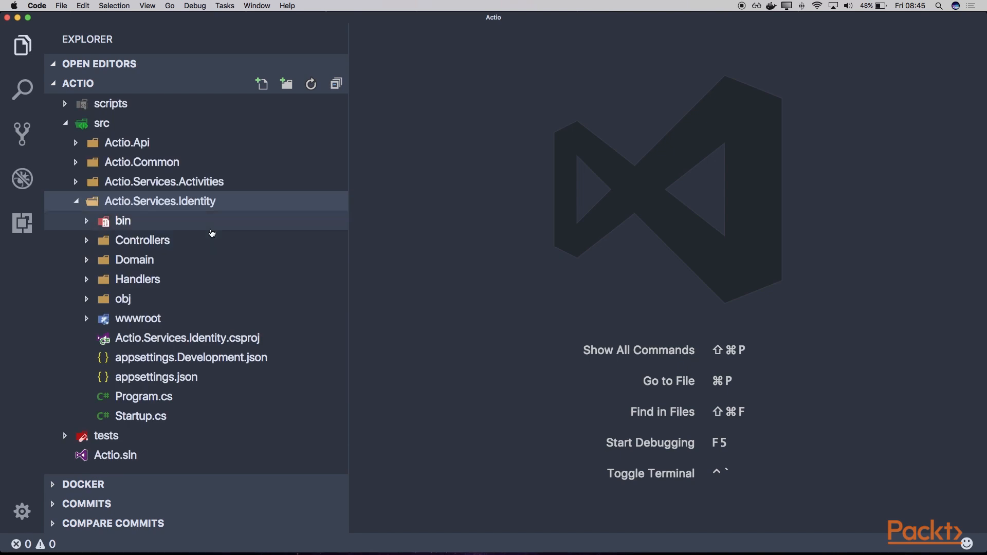
{"action": "left_click", "coordinate": [134, 260]}
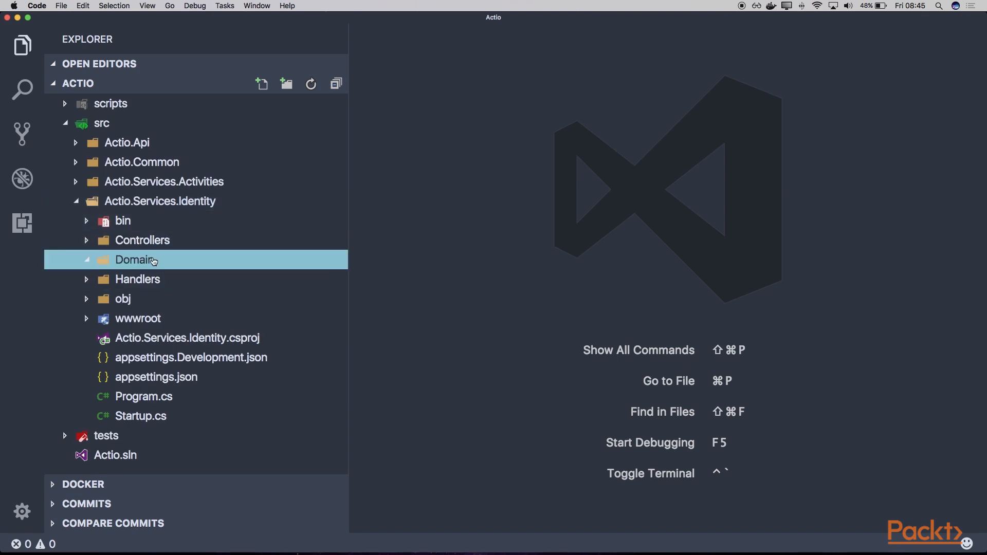
{"action": "left_click", "coordinate": [287, 83]}
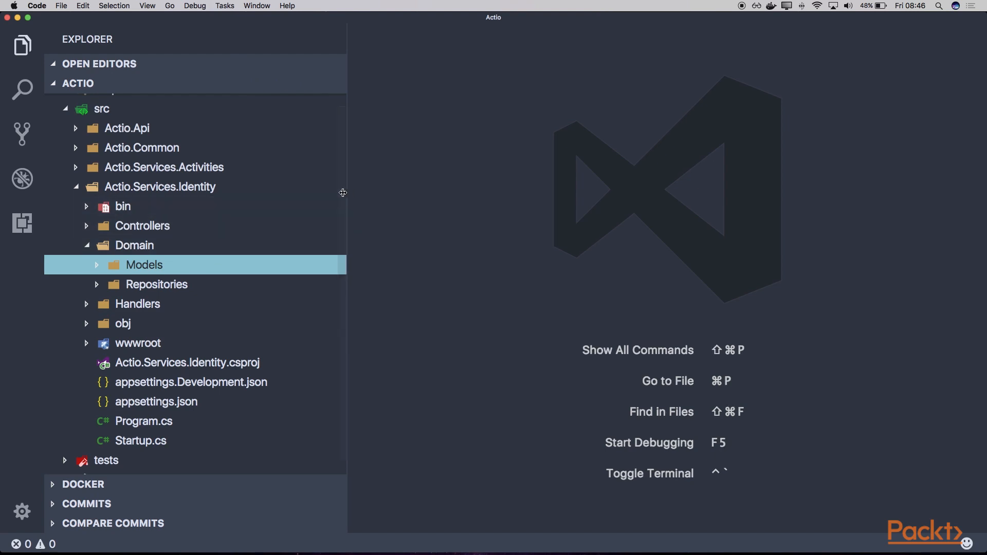
{"action": "right_click", "coordinate": [144, 264]}
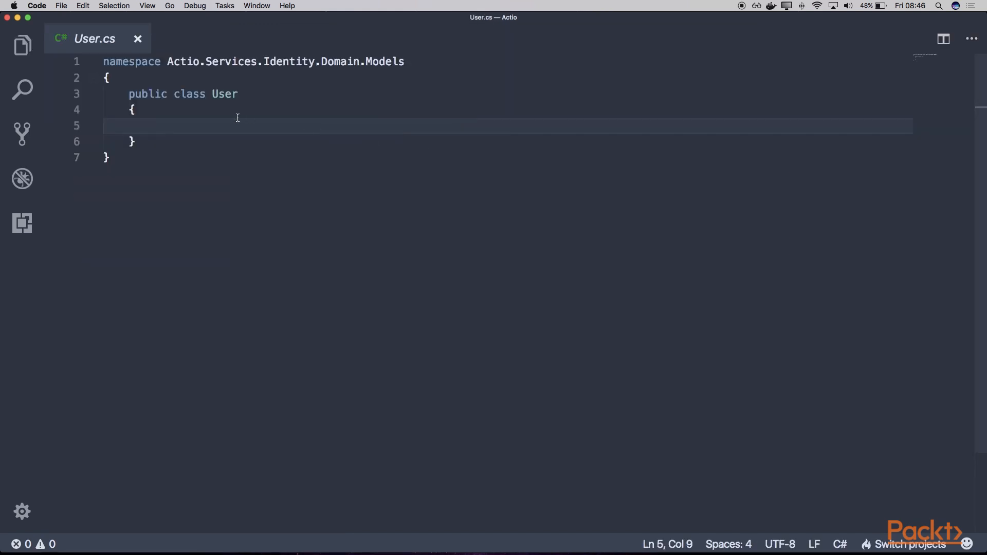
{"action": "mouse_move", "coordinate": [322, 91]}
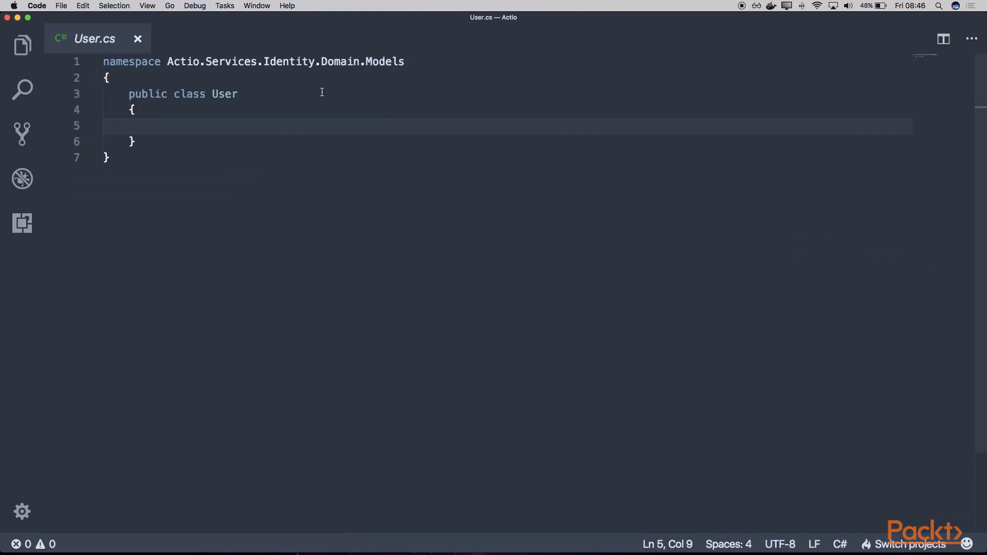
Step: Add a public Guid Id property with protected setter and import System for Guid
{"action": "type", "text": "public"}
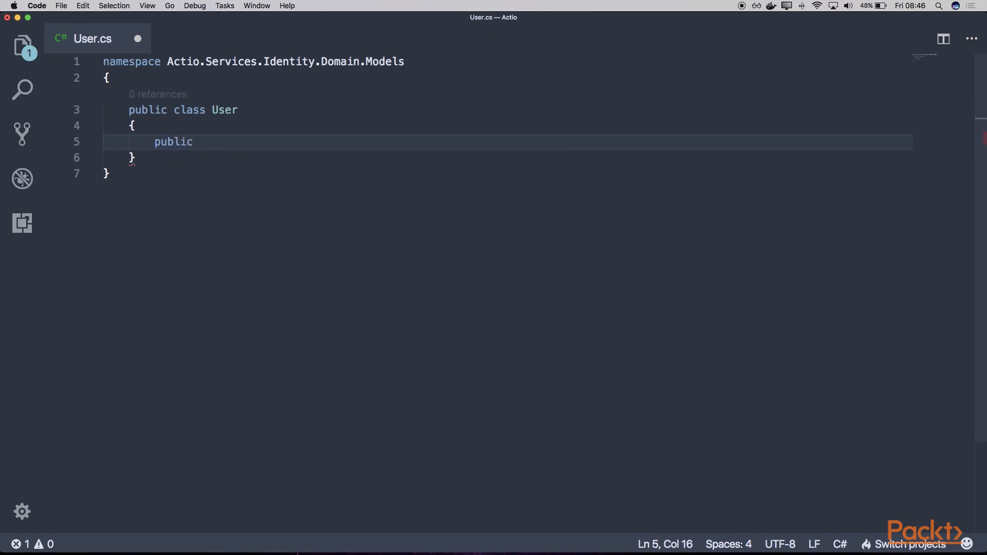
{"action": "type", "text": "Guid Id"}
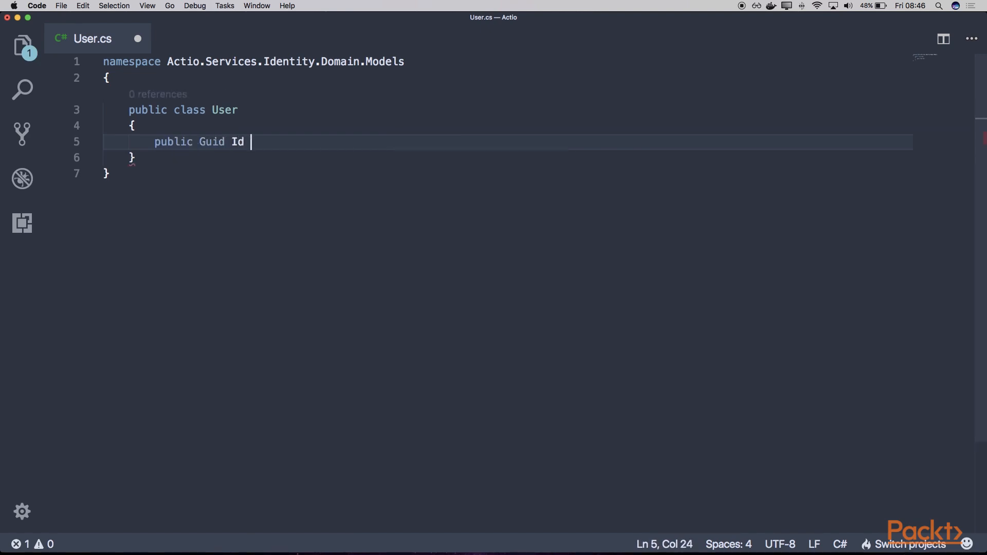
{"action": "type", "text": "{ get; porotected set;"}
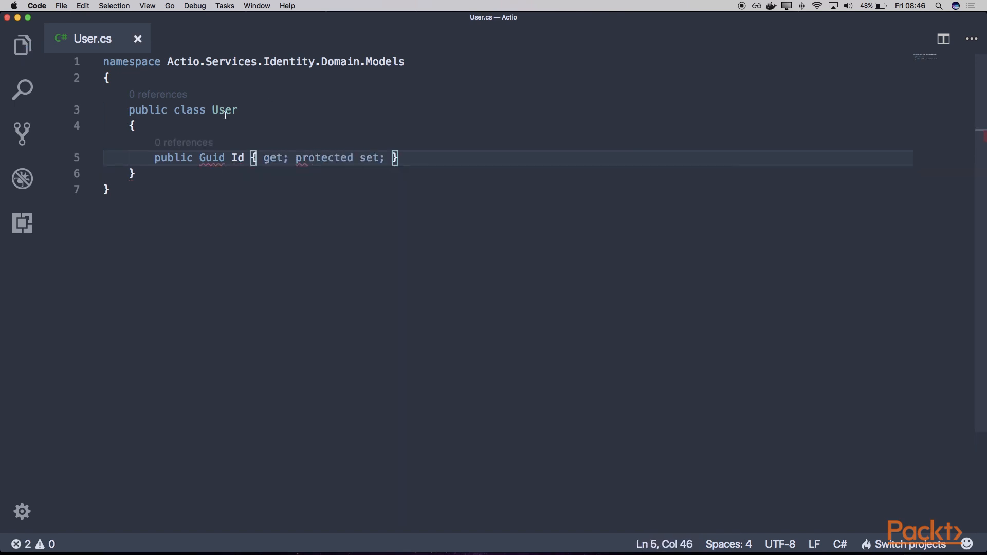
{"action": "left_click", "coordinate": [212, 158]}
{"action": "type", "text": "C"}
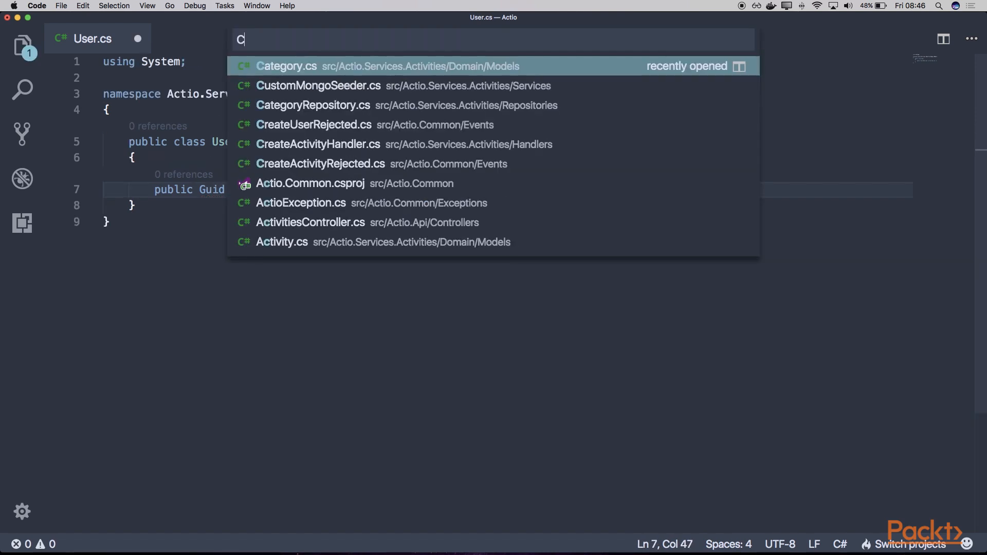
Step: Copy the Email, Password and Name properties from CreateUser.cs into the User class
{"action": "type", "text": "reUSe"}
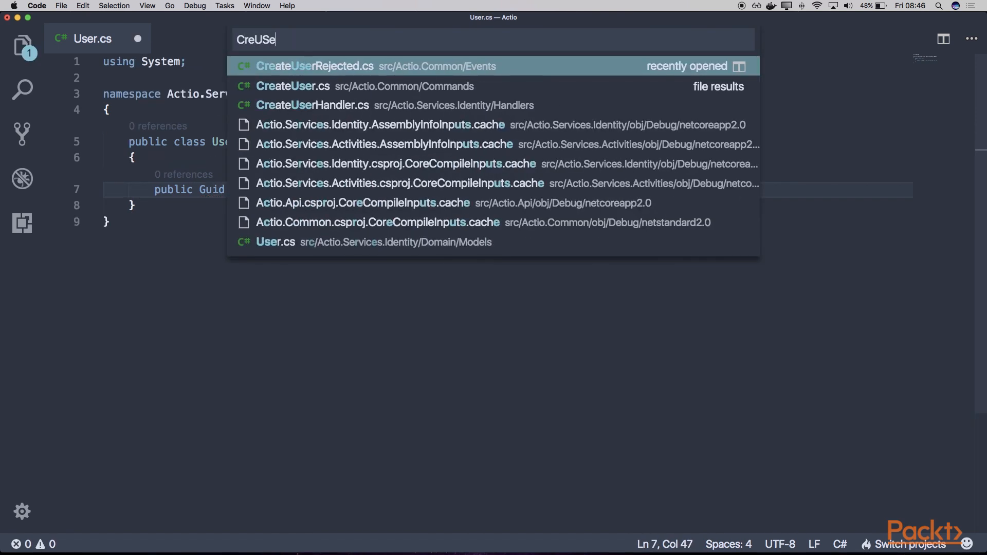
{"action": "left_click", "coordinate": [292, 86]}
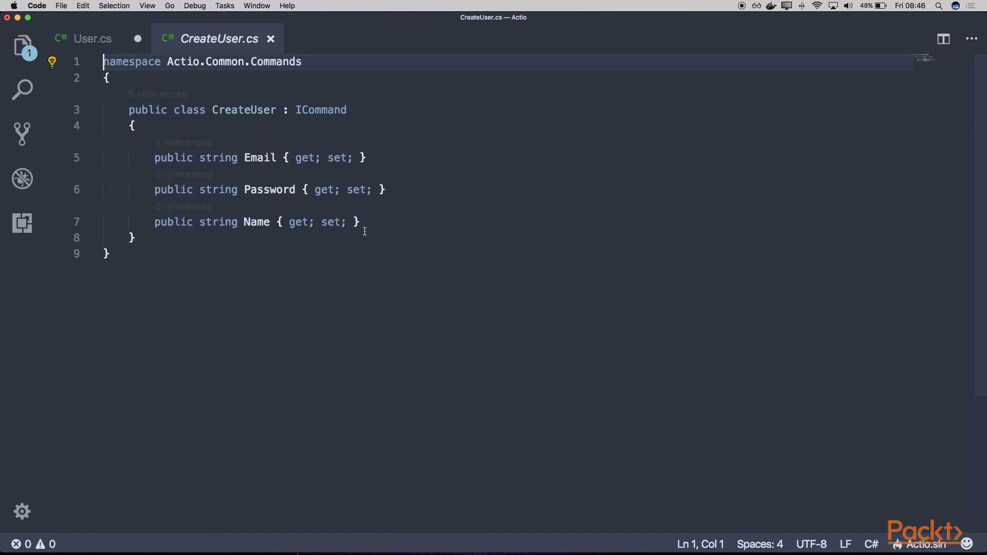
{"action": "left_click", "coordinate": [367, 157]}
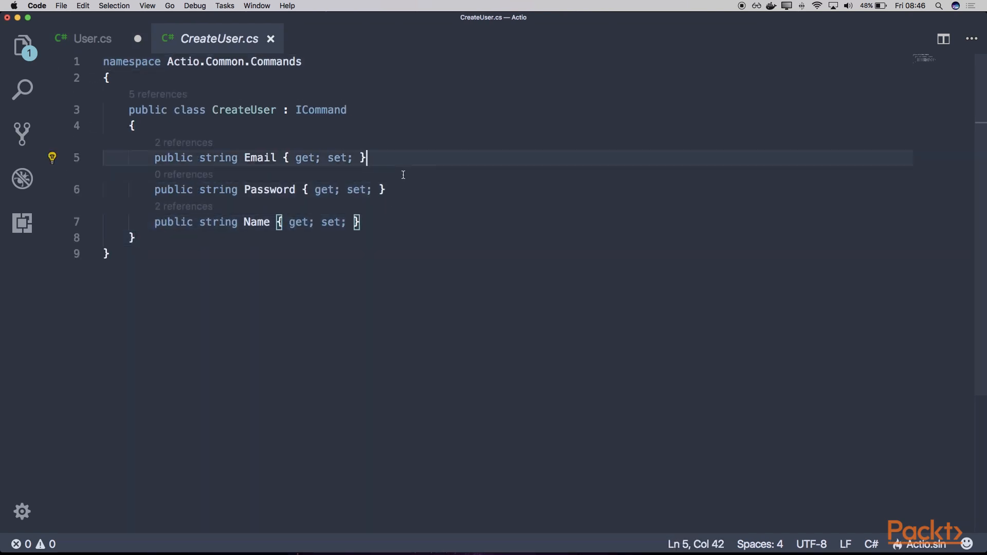
{"action": "left_click", "coordinate": [92, 38]}
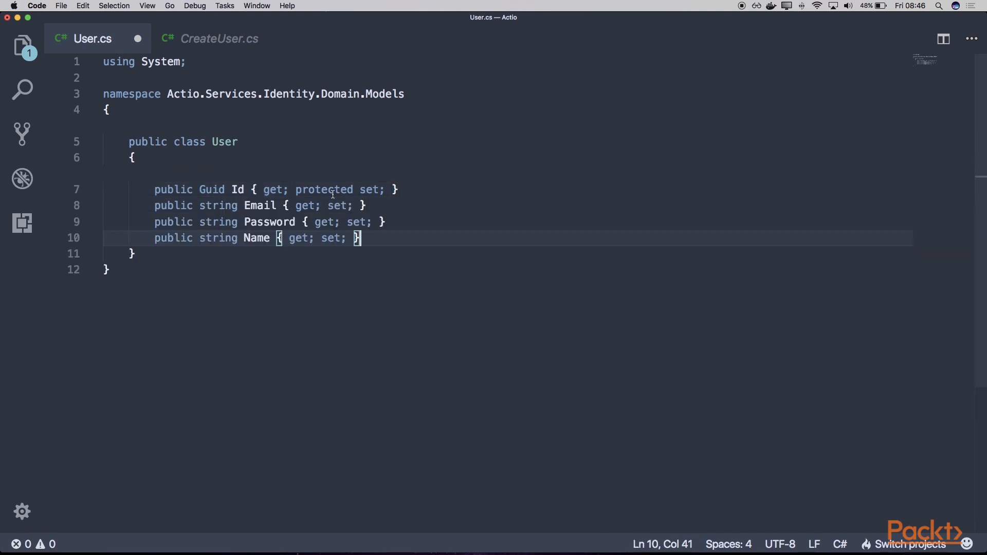
Step: Make setters protected and add Password, Salt and DateTime CreatedAt auto-properties
{"action": "type", "text": "protected"}
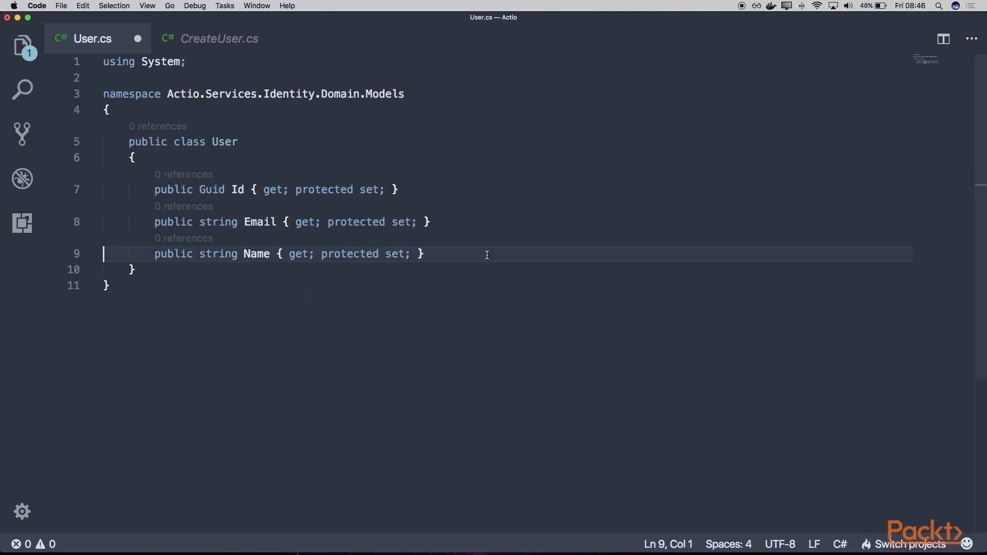
{"action": "type", "text": "public string Password { get; protected set; }"}
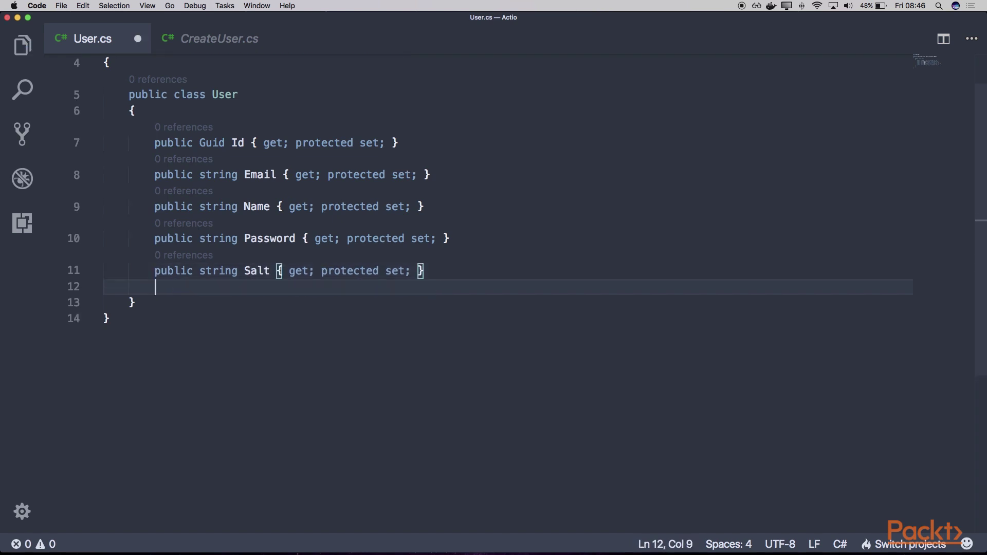
{"action": "type", "text": "public"}
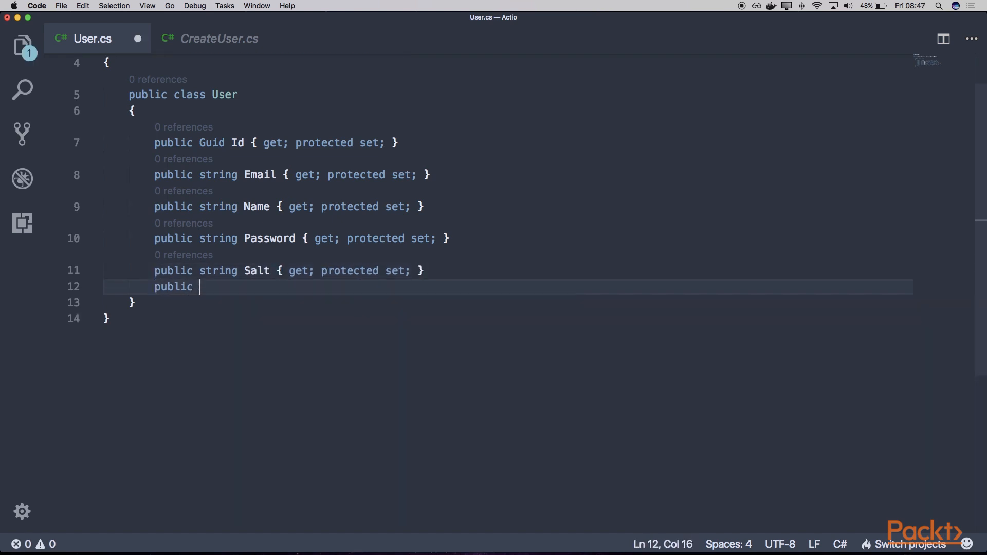
{"action": "type", "text": "DateTime Crea"}
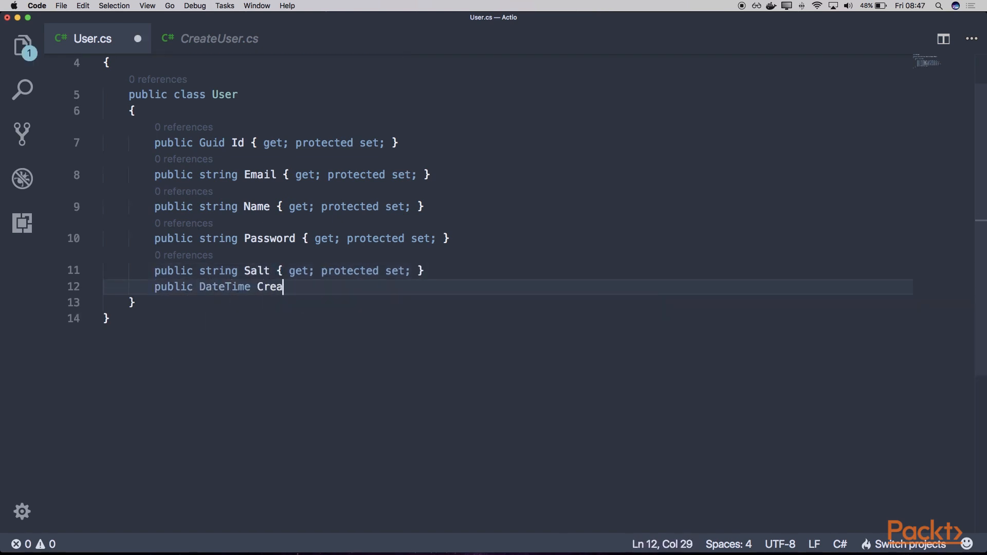
{"action": "type", "text": "tedAt { get; oprotected set;"}
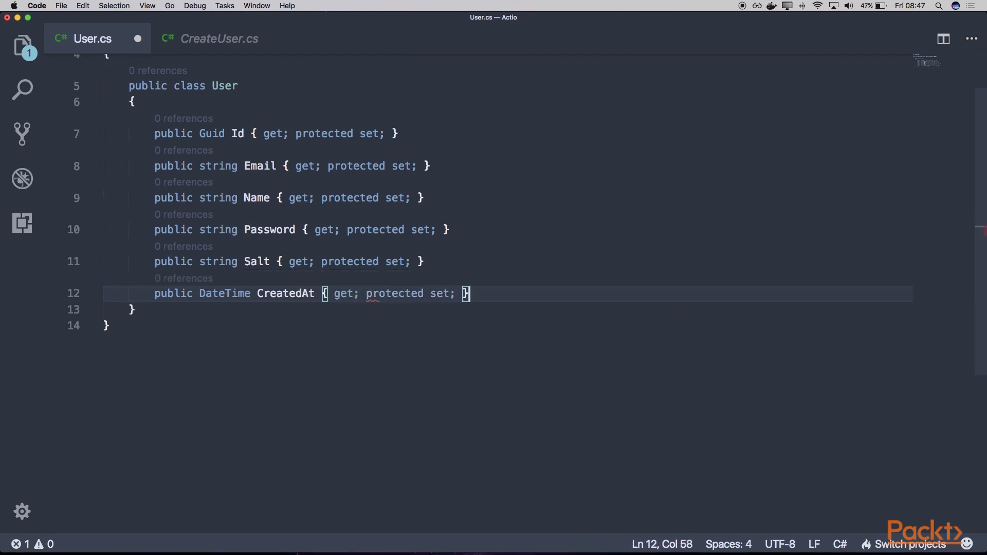
{"action": "type", "text": "c"}
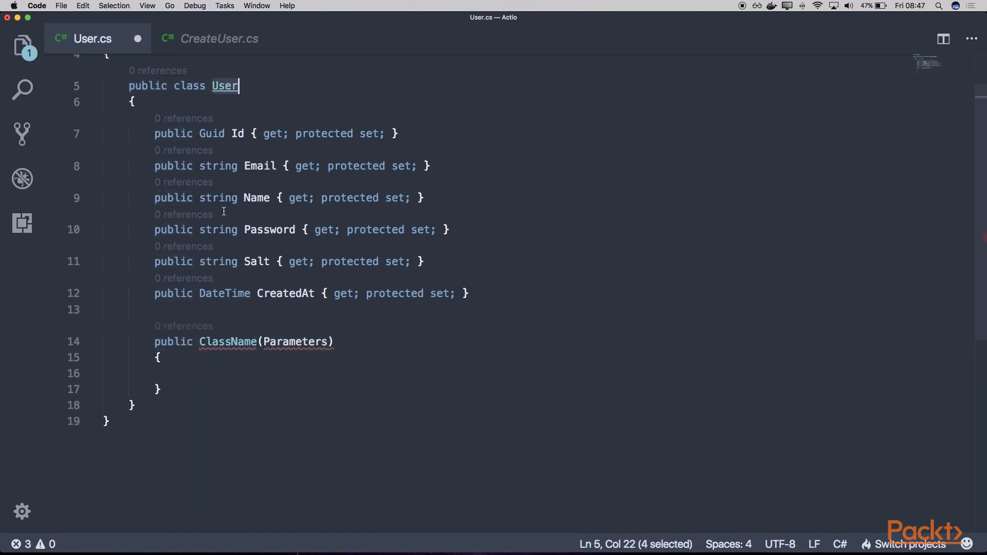
Step: Add a protected parameterless constructor and a public User(string email, string name) constructor
{"action": "type", "text": "opro"}
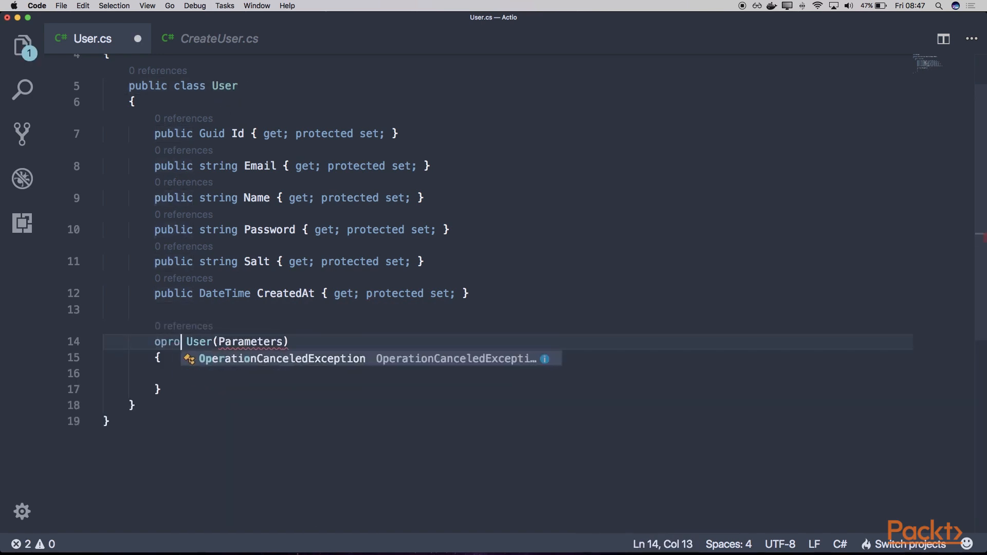
{"action": "type", "text": "protected User("}
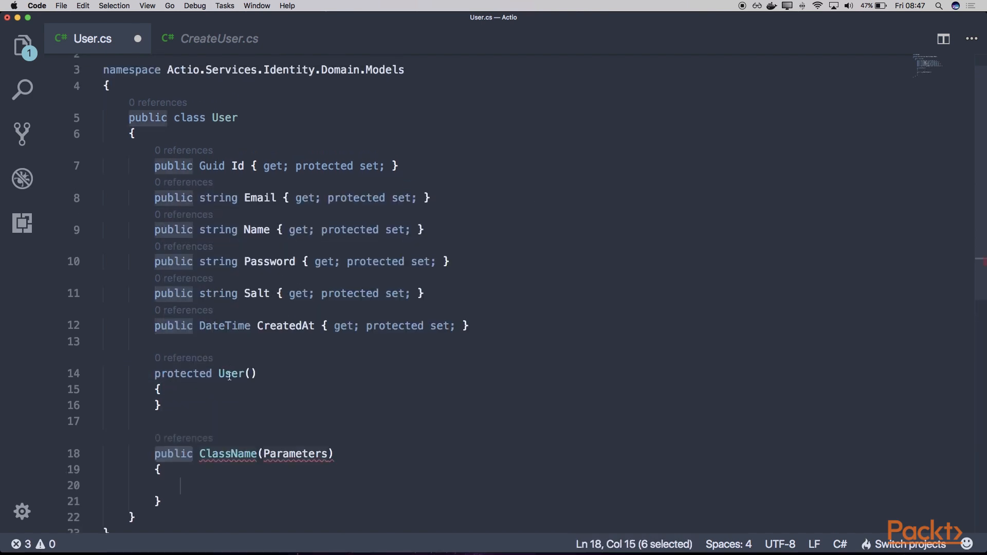
{"action": "type", "text": "User"}
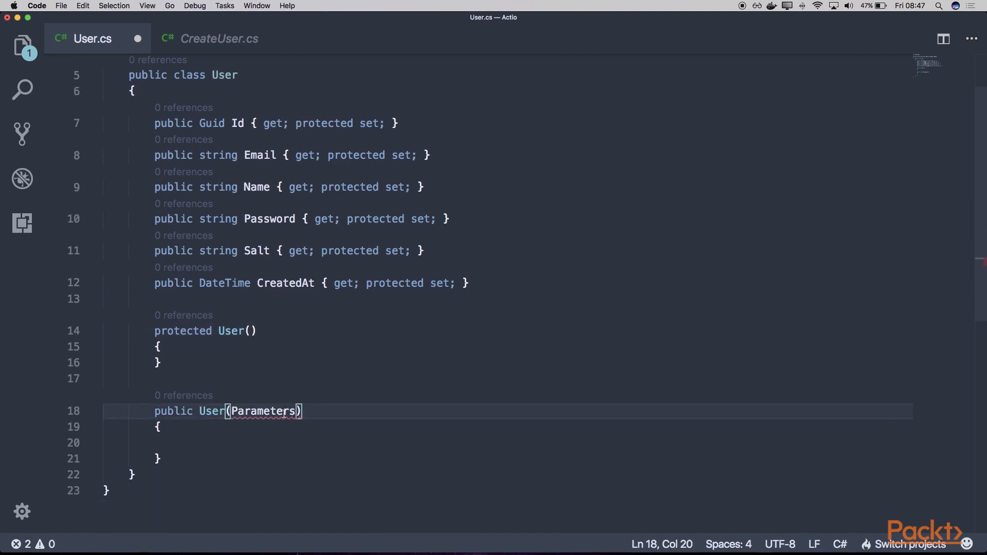
{"action": "type", "text": "string email"}
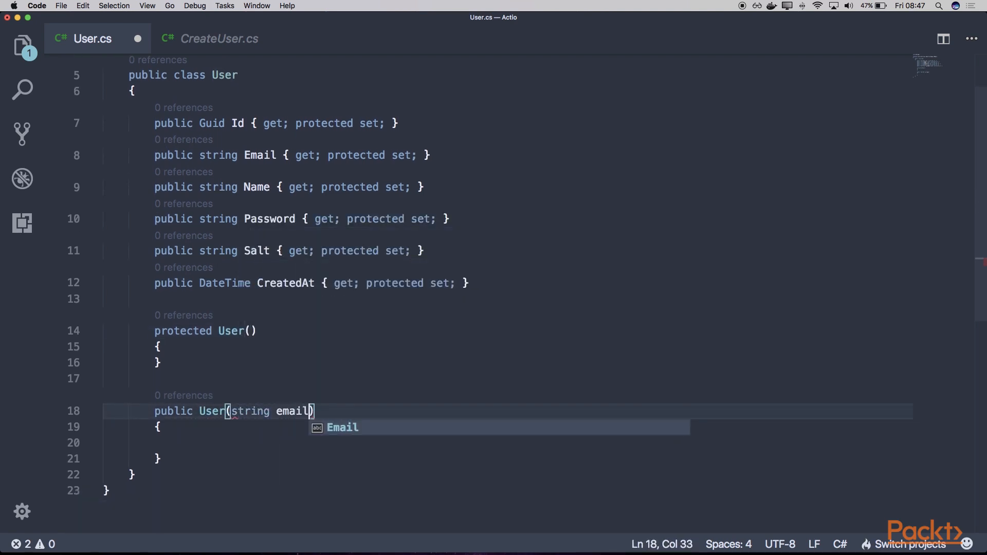
{"action": "type", "text": ", string nam"}
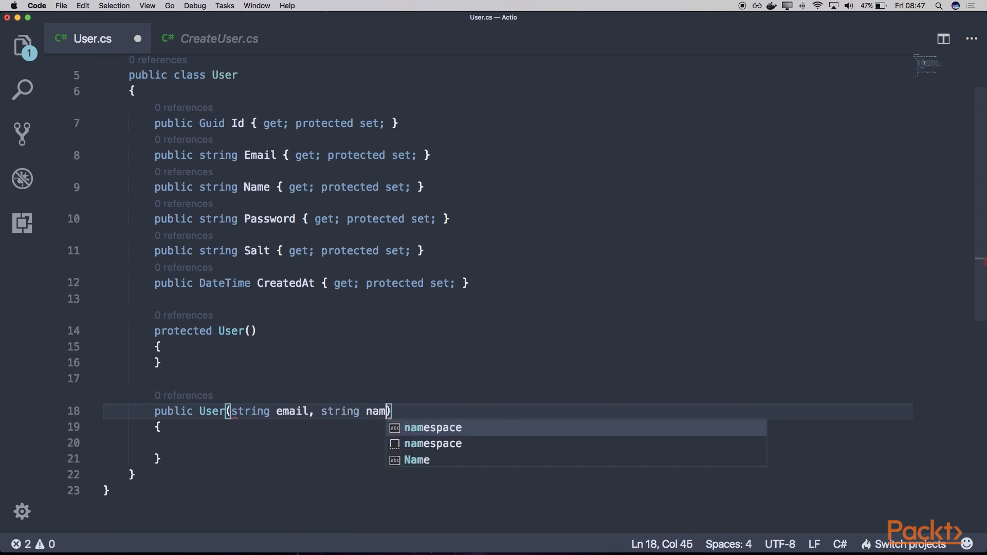
{"action": "type", "text": "e"}
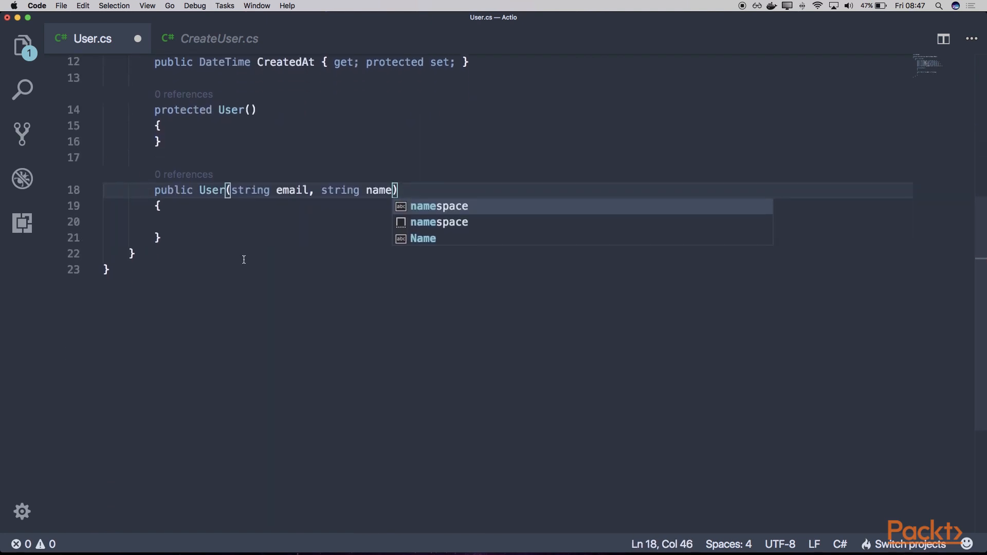
Step: Assign Id = Guid.NewGuid(), Email lowercased, Name, and CreatedAt = DateTime.UtcNow
{"action": "type", "text": "Id -="}
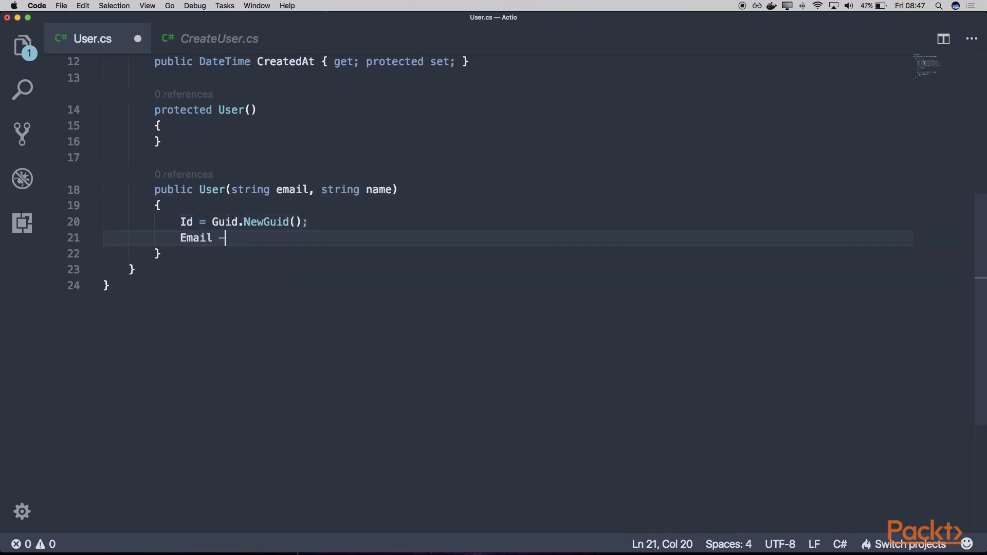
{"action": "type", "text": "email"}
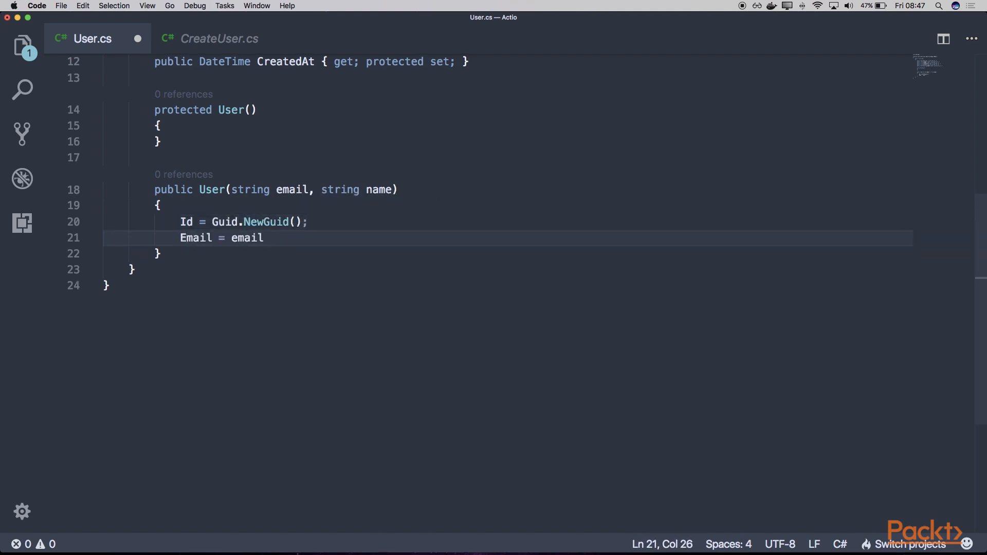
{"action": "type", "text": ".ToLowerInvariant()"}
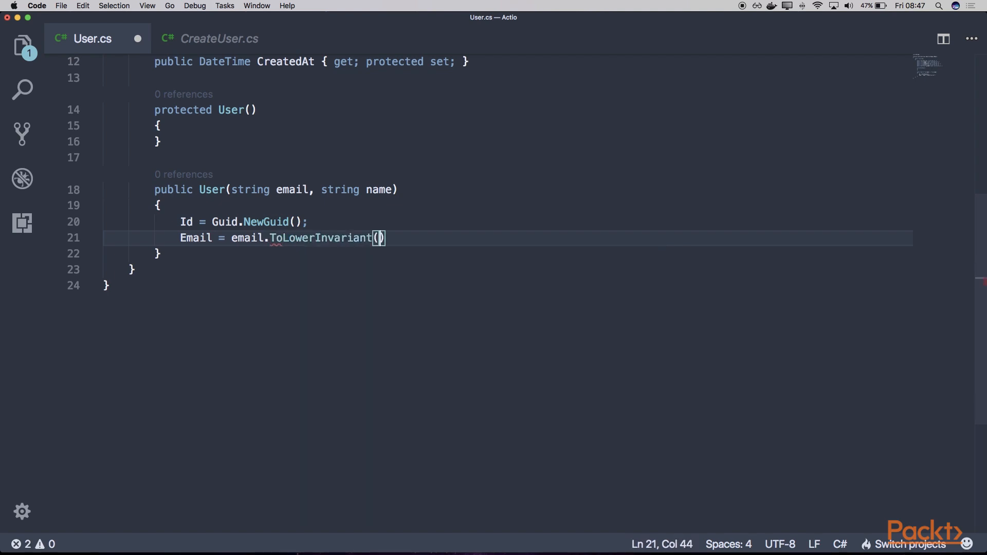
{"action": "key", "text": "Enter"}
{"action": "type", "text": "CreatedAt = D"}
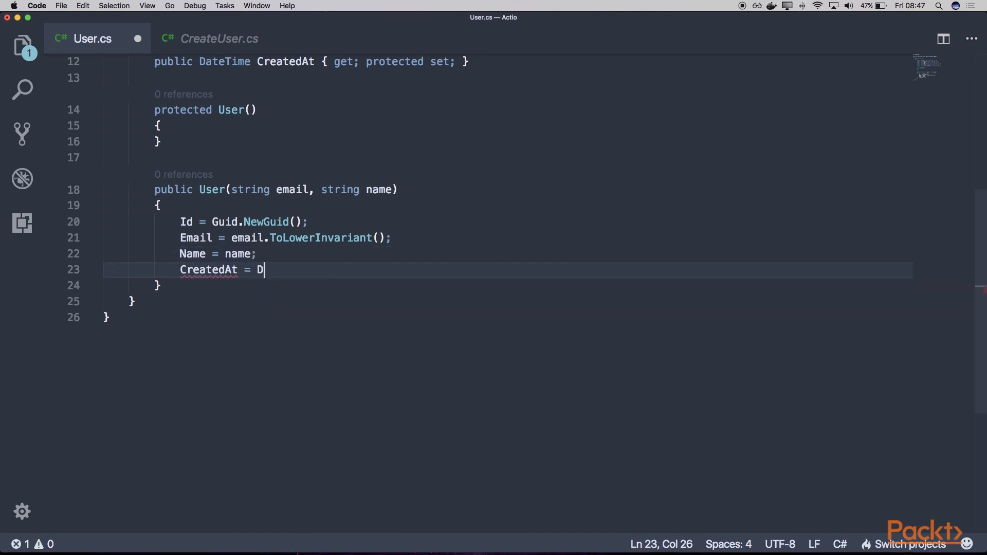
{"action": "type", "text": "ateTime.UtcNow;"}
{"action": "type", "text": "Ac"}
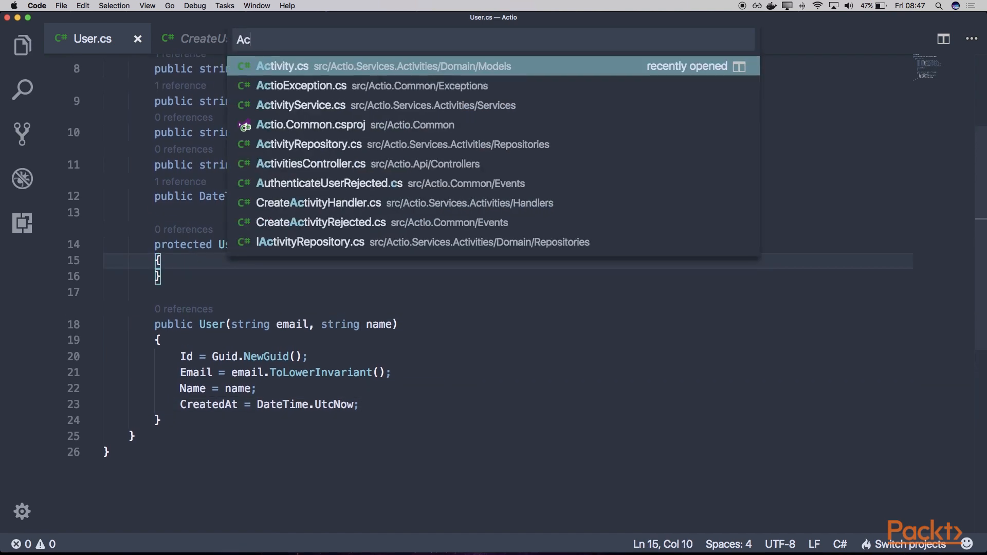
Step: Reuse Activity.cs's IsNullOrWhiteSpace check to throw ActioException 'empty_user_email' for an empty email
{"action": "left_click", "coordinate": [282, 66]}
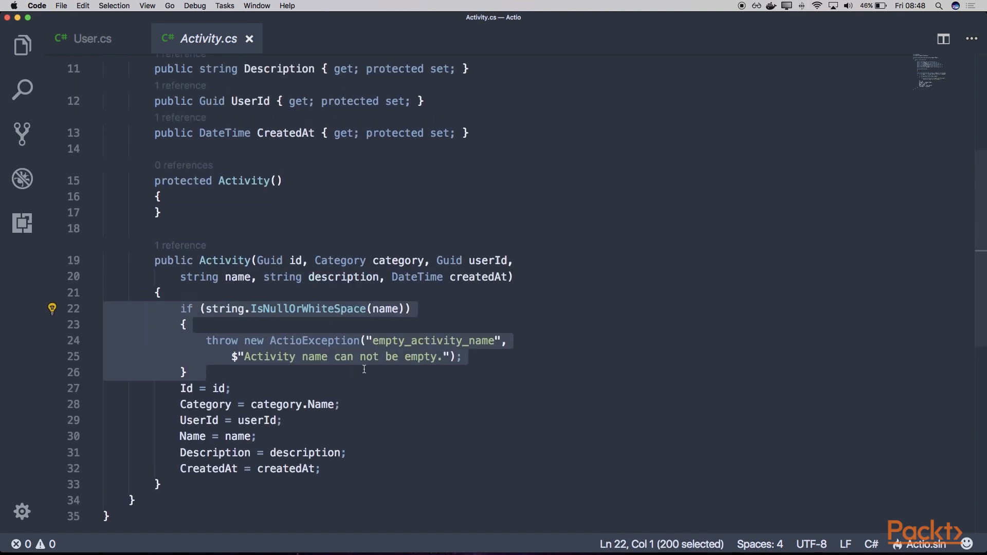
{"action": "mouse_move", "coordinate": [385, 308]}
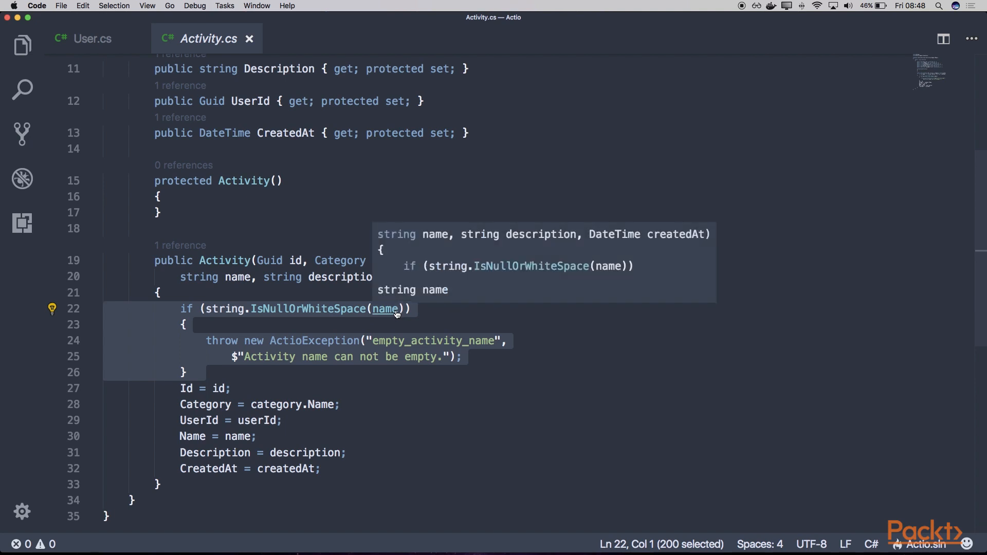
{"action": "left_click", "coordinate": [91, 38]}
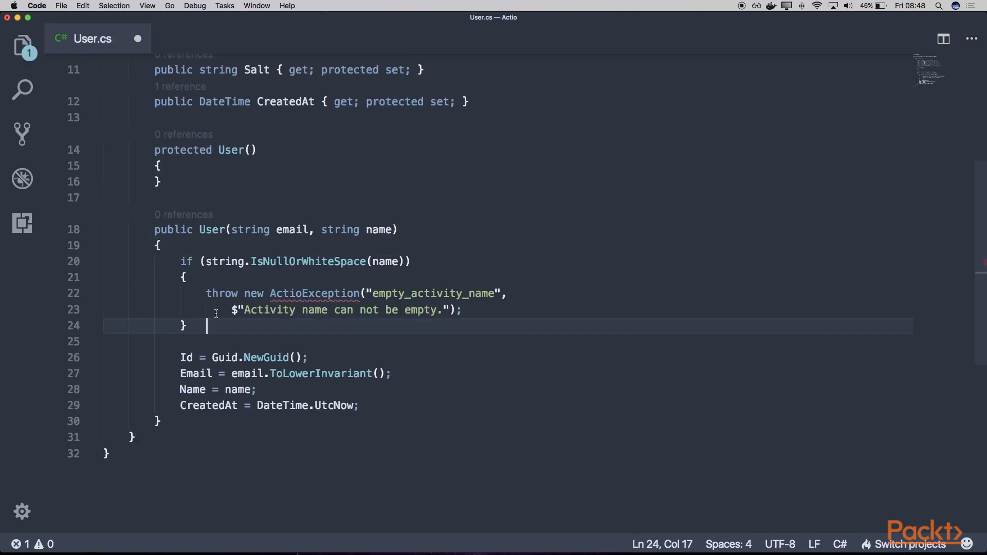
{"action": "double_click", "coordinate": [291, 230]}
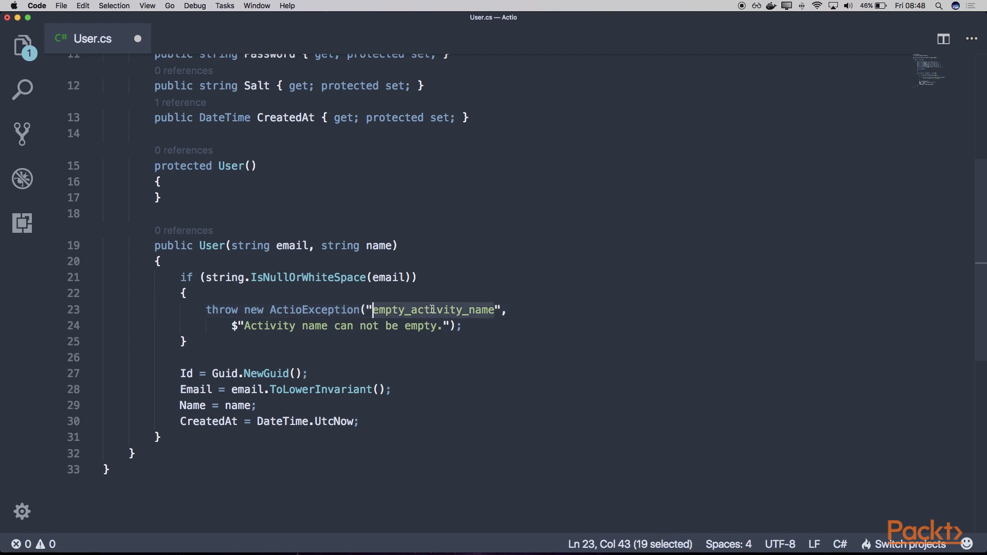
{"action": "type", "text": "empty_user_email"}
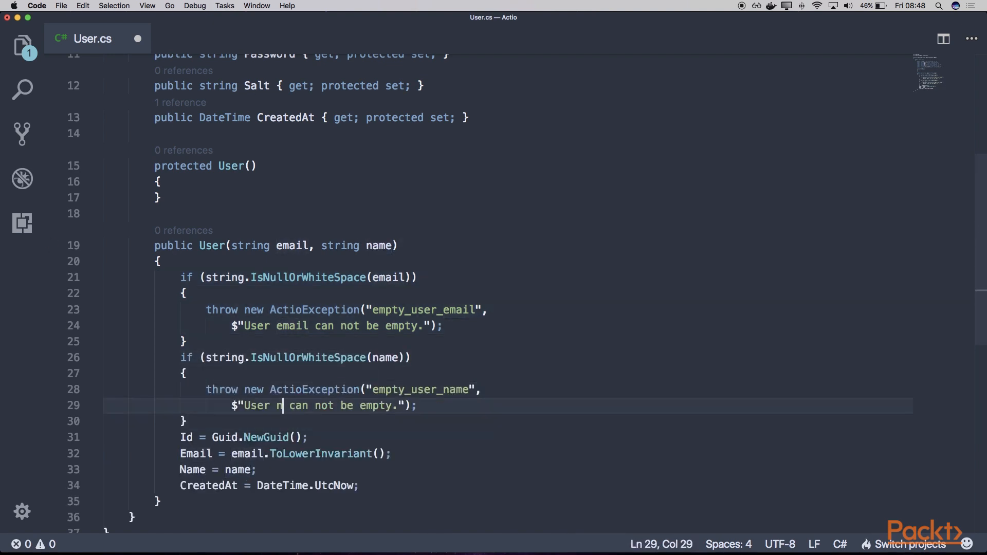
Step: Add a second check throwing ActioException 'empty_user_name' when the name is empty
{"action": "type", "text": "ame"}
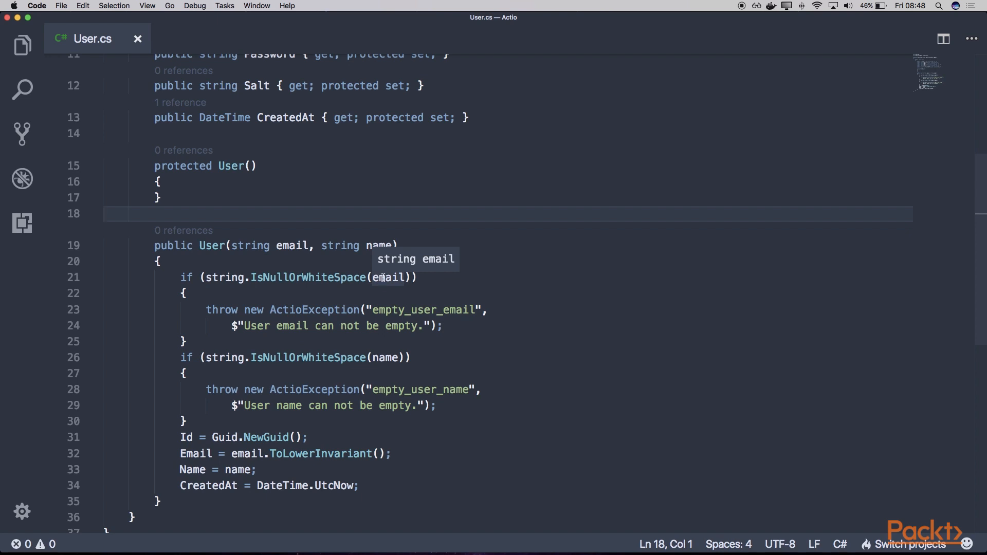
{"action": "mouse_move", "coordinate": [388, 361]}
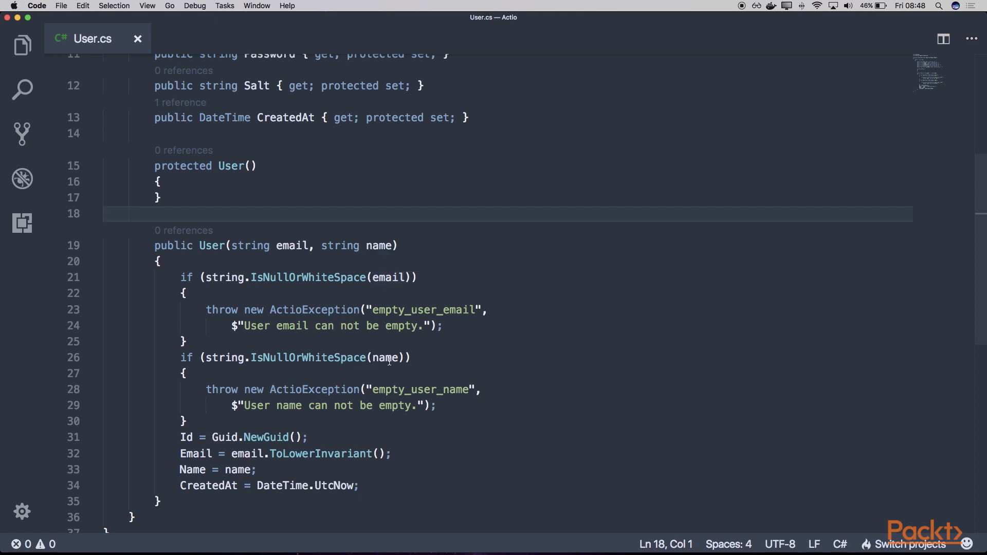
{"action": "double_click", "coordinate": [383, 358]}
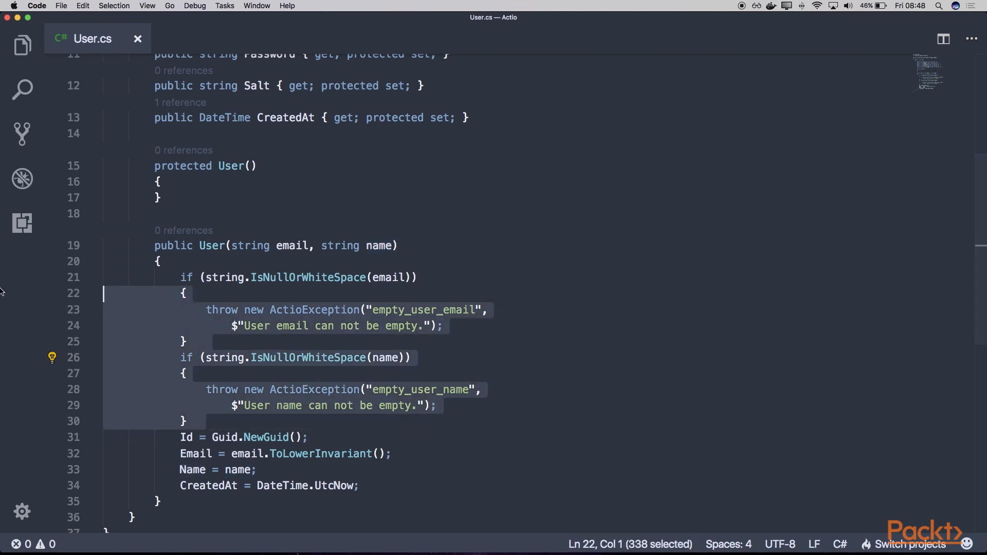
{"action": "left_click", "coordinate": [517, 298]}
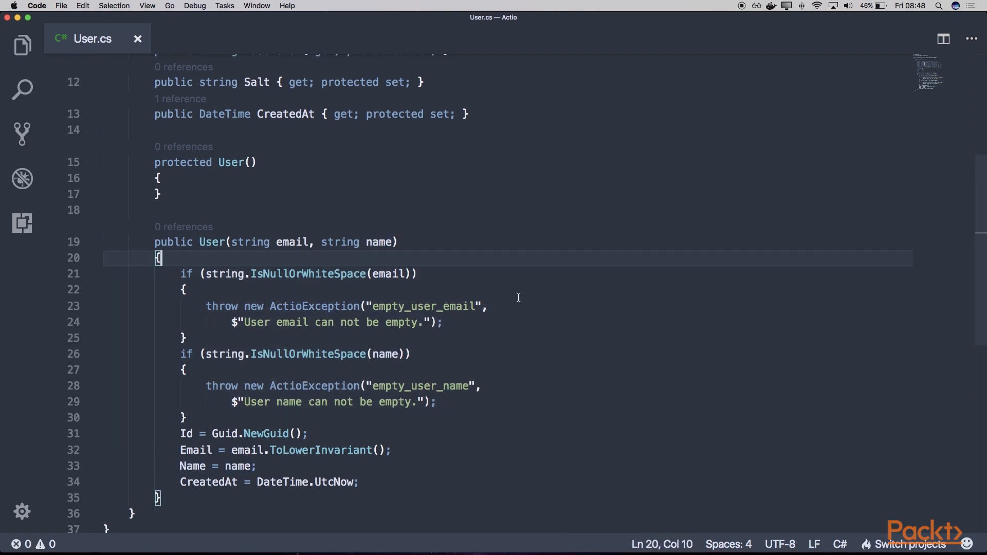
Step: Create a new C# interface IUserRepository in the Domain/Repositories folder
{"action": "left_click", "coordinate": [22, 45]}
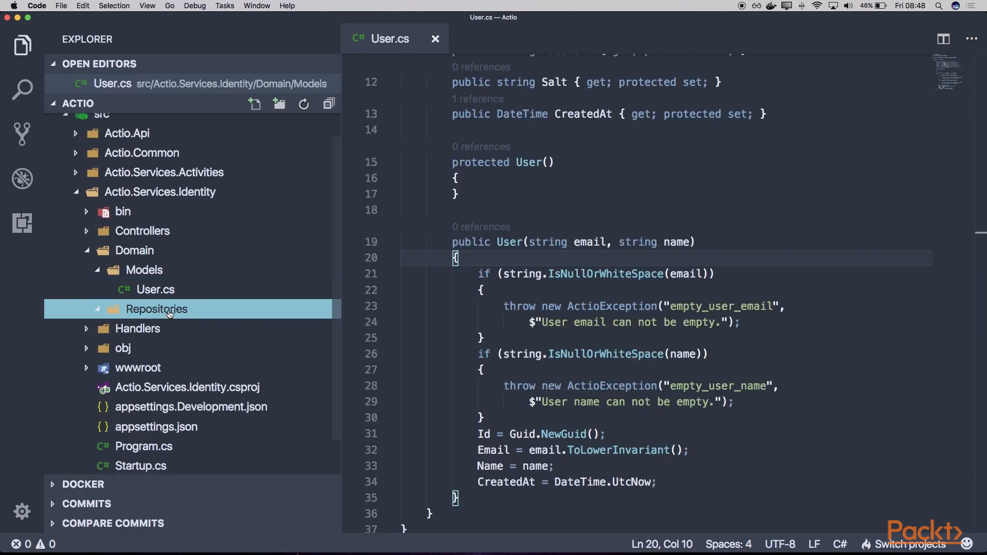
{"action": "mouse_move", "coordinate": [157, 309]}
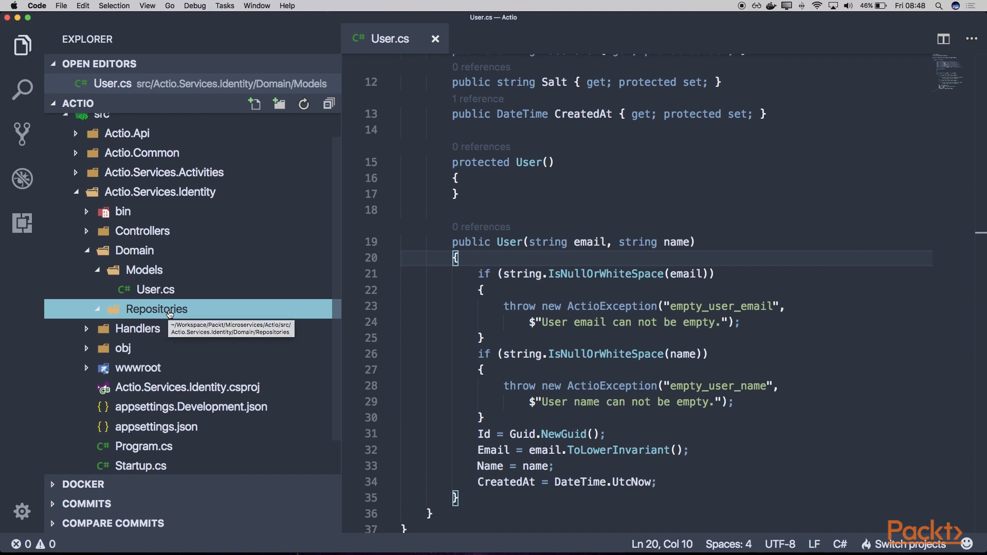
{"action": "right_click", "coordinate": [157, 309]}
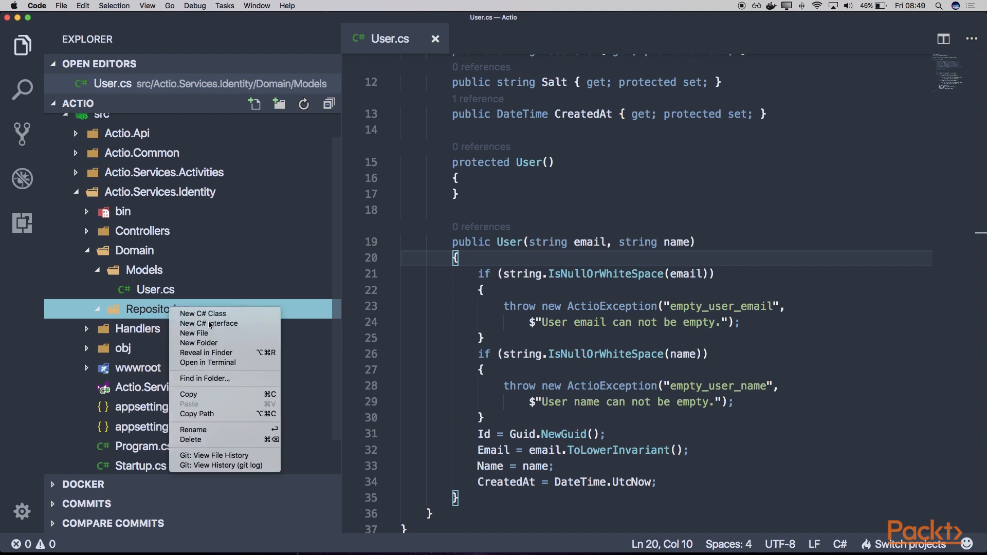
{"action": "left_click", "coordinate": [209, 323]}
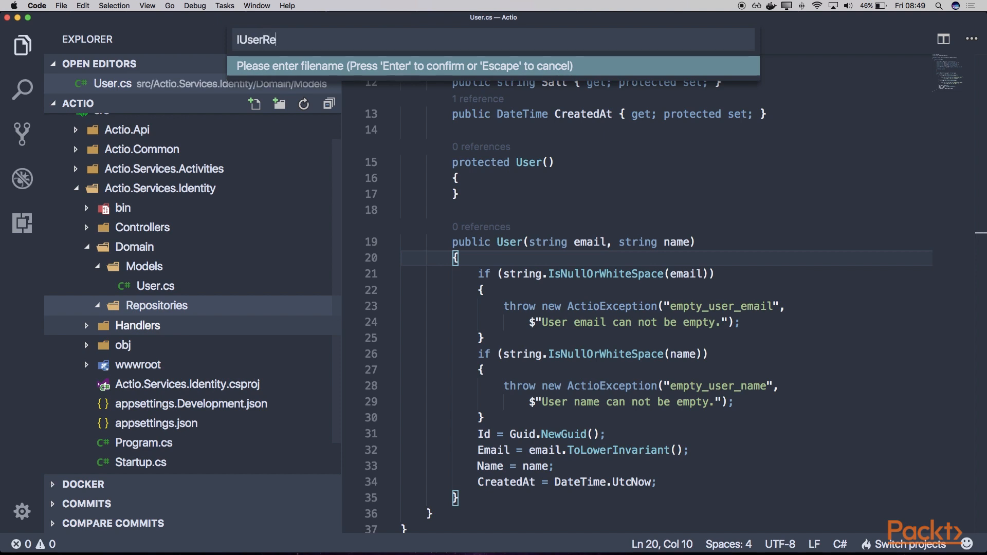
{"action": "type", "text": "pository"}
{"action": "type", "text": "Ta"}
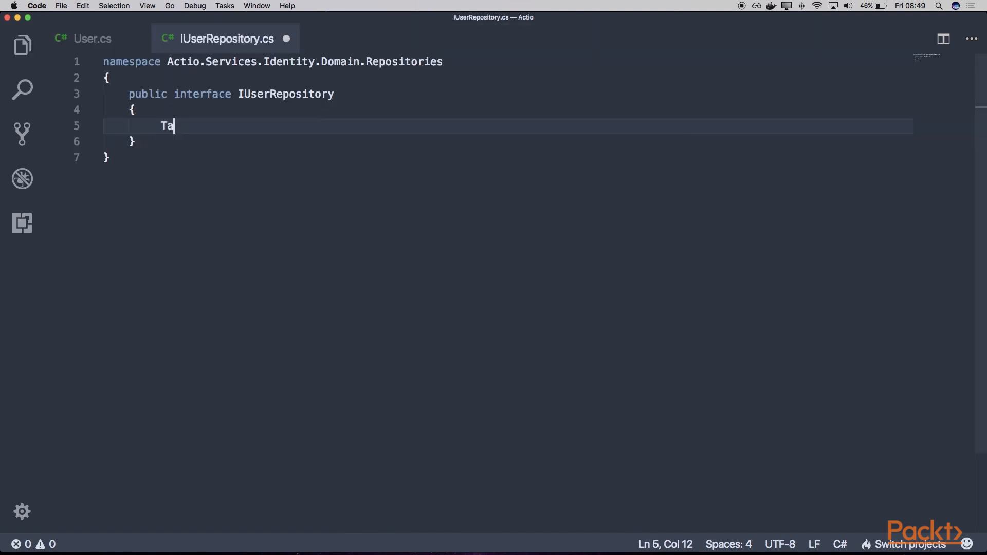
Step: Declare Task<User> GetAsync(Guid id) and import the User and Task namespaces
{"action": "type", "text": "sk Add"}
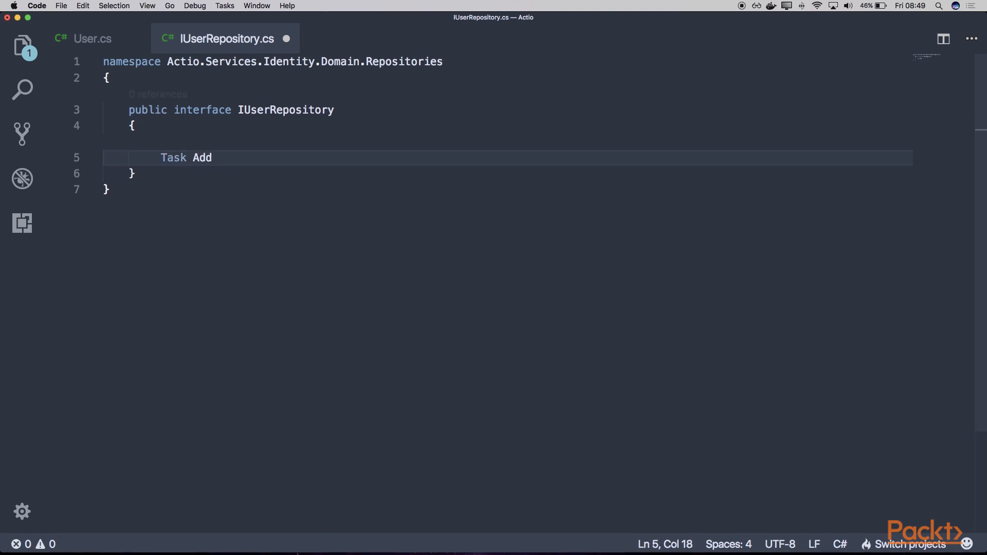
{"action": "type", "text": "<User>"}
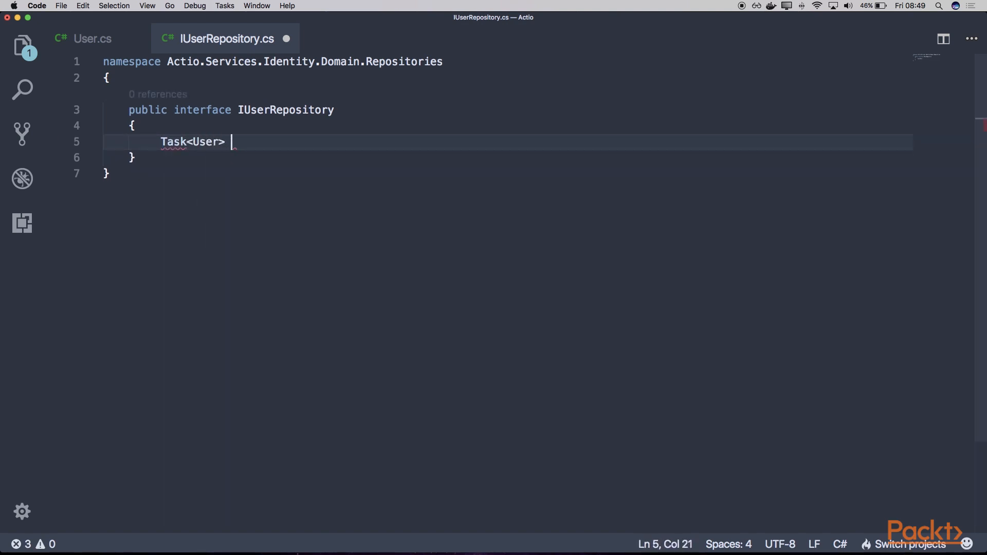
{"action": "type", "text": "GetAsync()"}
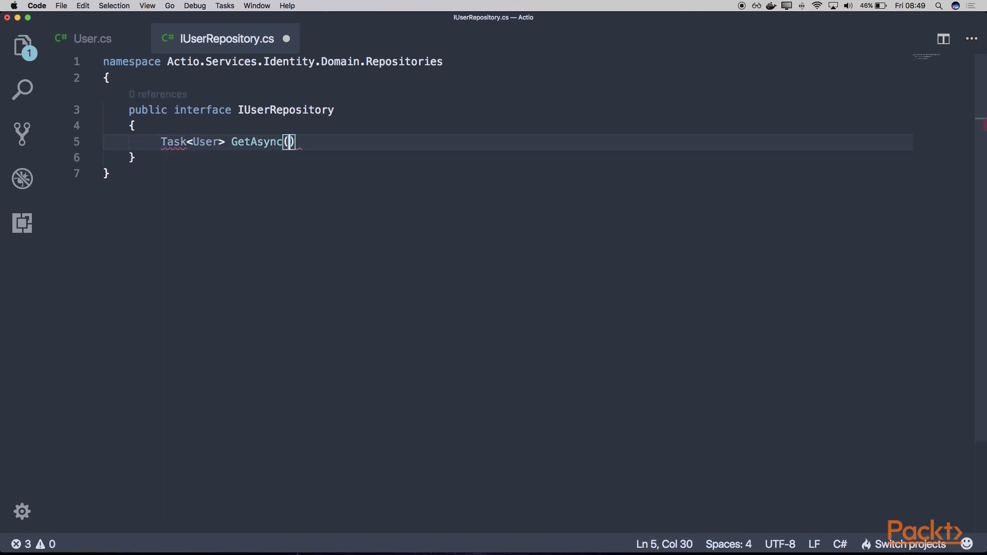
{"action": "type", "text": "Guid id);"}
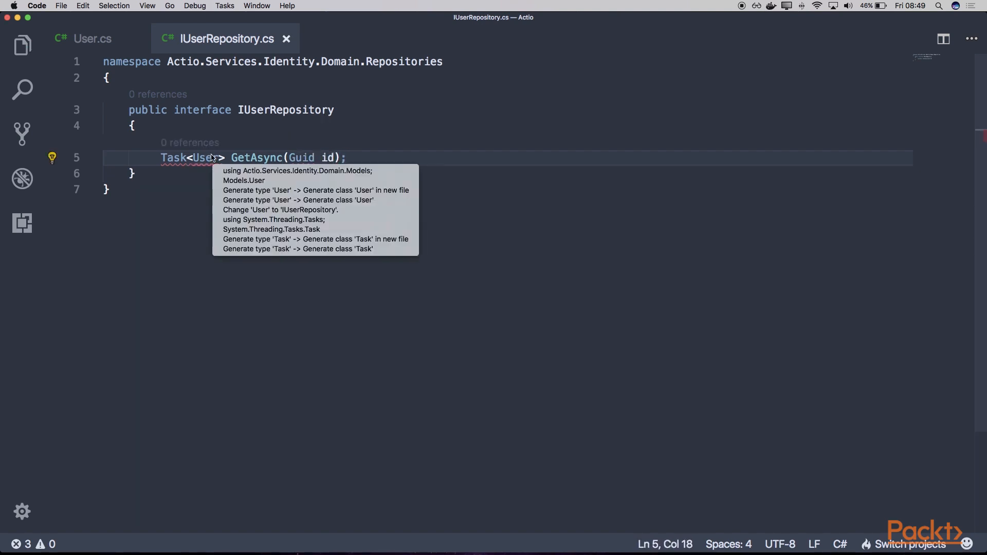
{"action": "left_click", "coordinate": [296, 171]}
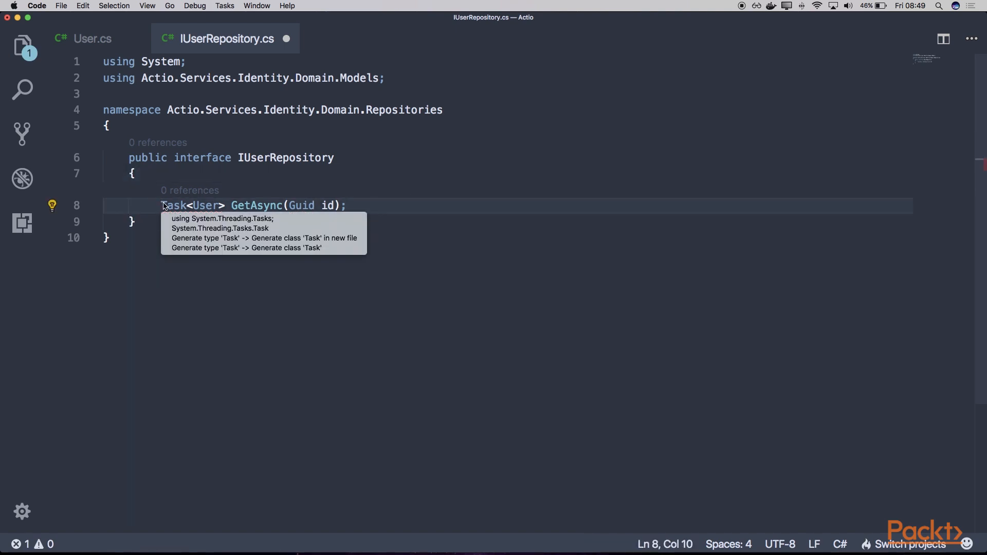
{"action": "left_click", "coordinate": [223, 218]}
{"action": "type", "text": "Task<User> GetAsync(s);"}
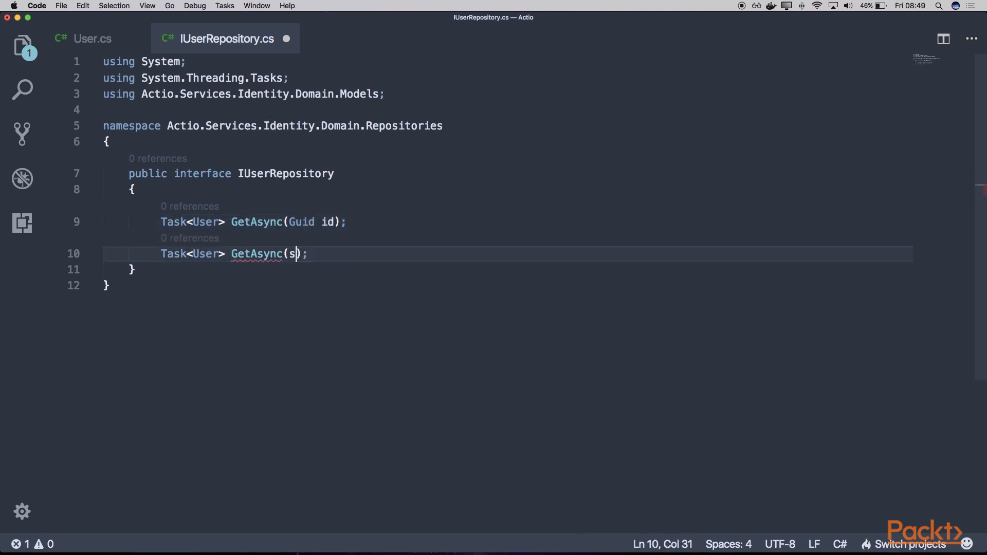
Step: Declare GetAsync(string email) and Task AddAsync(User user) in IUserRepository
{"action": "type", "text": "tring email"}
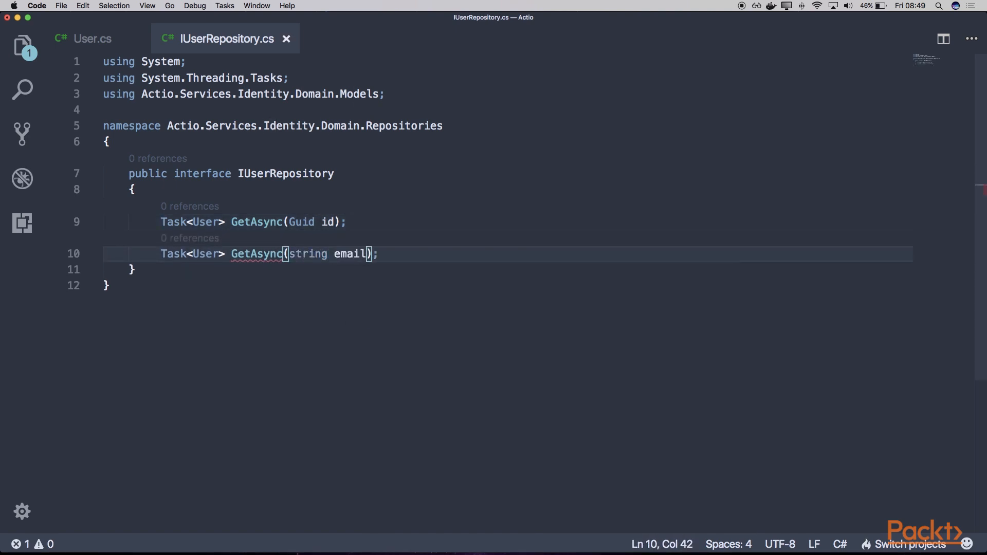
{"action": "type", "text": "Task"}
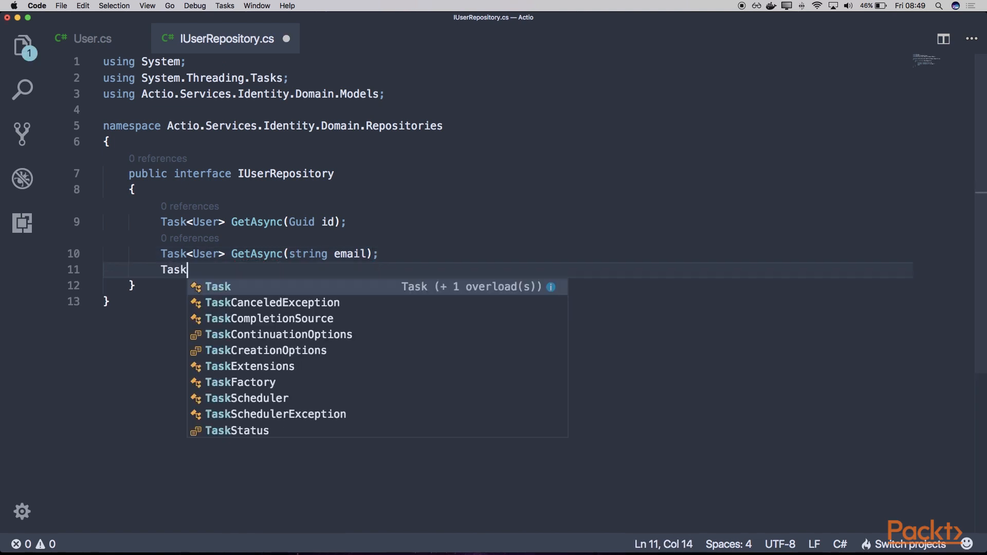
{"action": "type", "text": "AddAsync(User"}
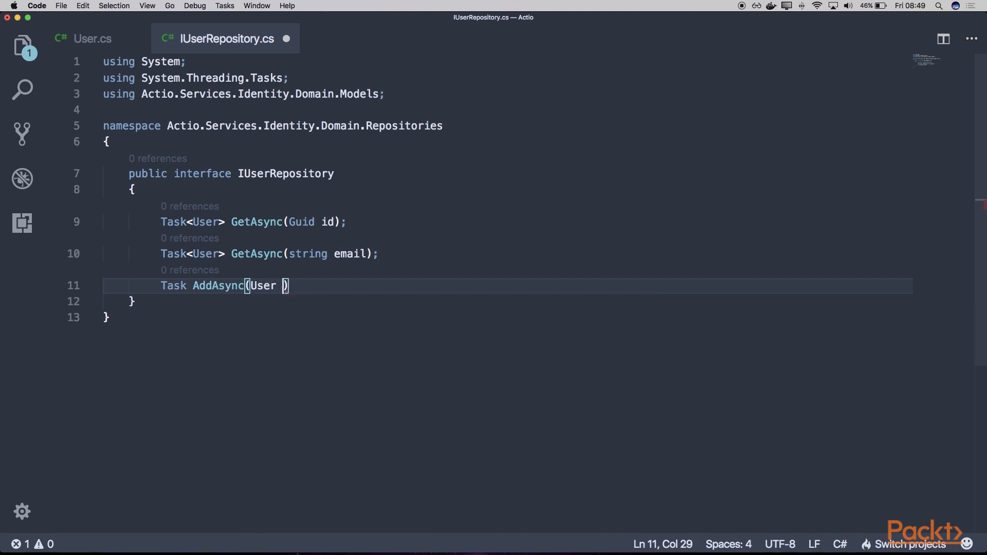
{"action": "left_click", "coordinate": [22, 46]}
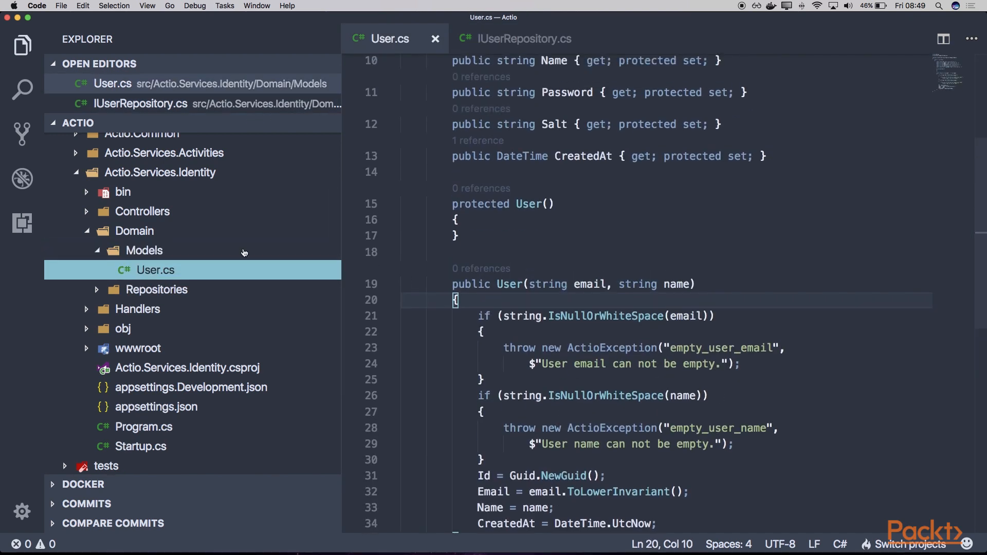
Step: Expand Repositories to show IUserRepository.cs and scroll to the top of User.cs
{"action": "left_click", "coordinate": [156, 289]}
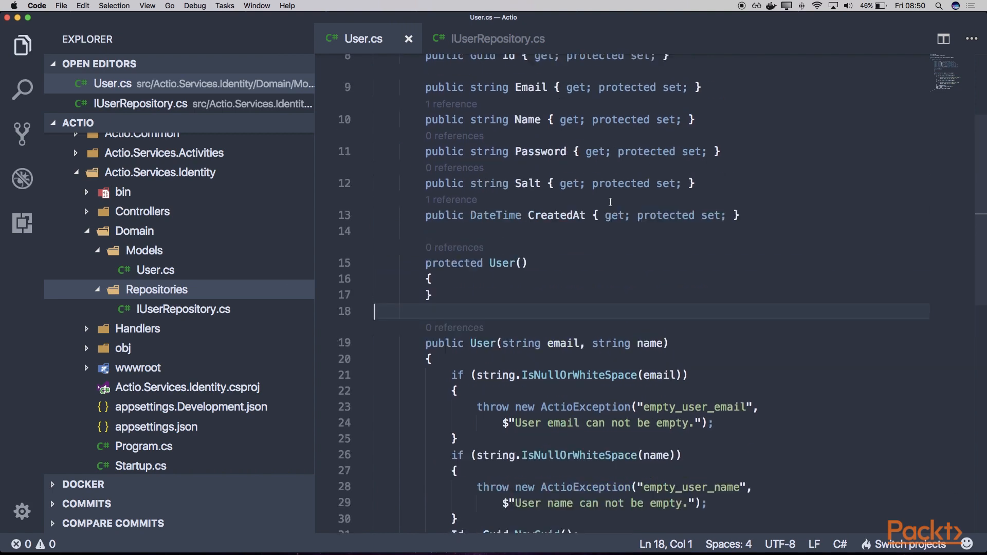
{"action": "scroll", "scroll_direction": "up", "scroll_amount": 3}
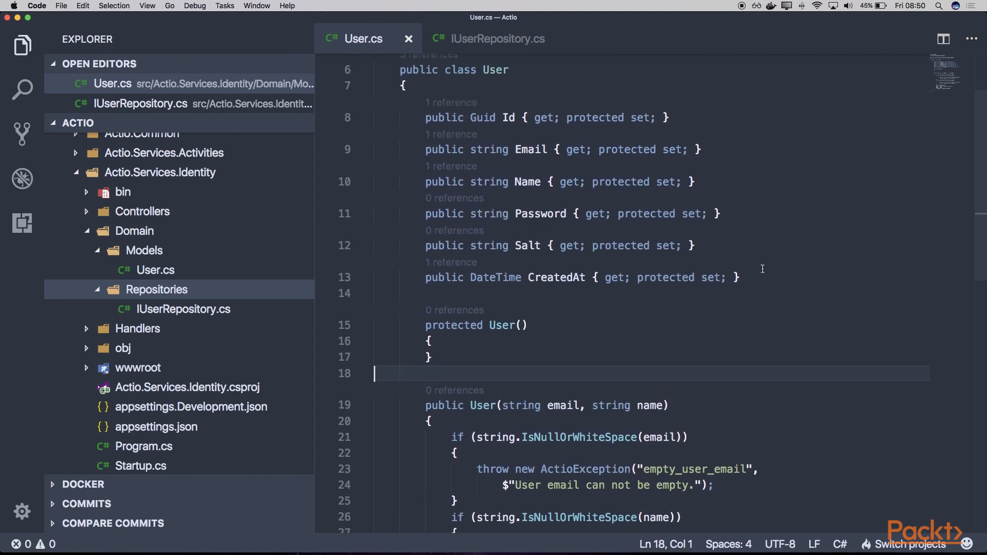